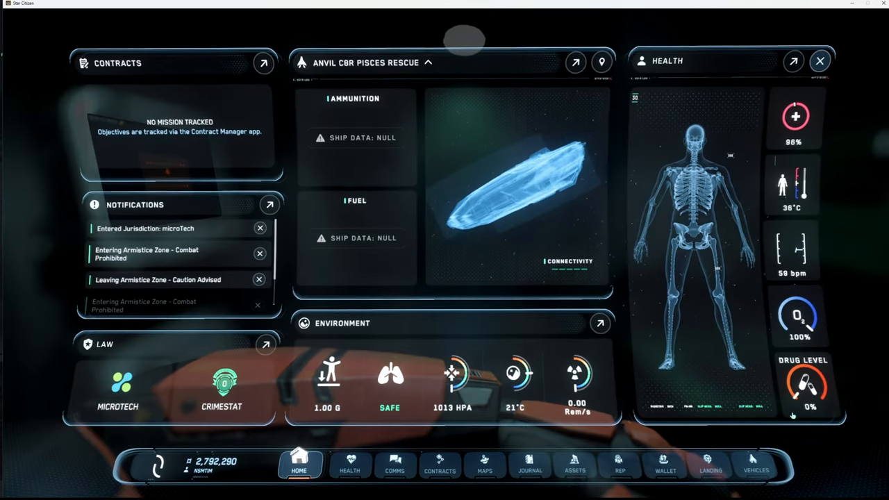
- Bring up the Drake Corsair's Systems loadout and inspect the Cooler 1 and Power Plant 1 slots
click(755, 466)
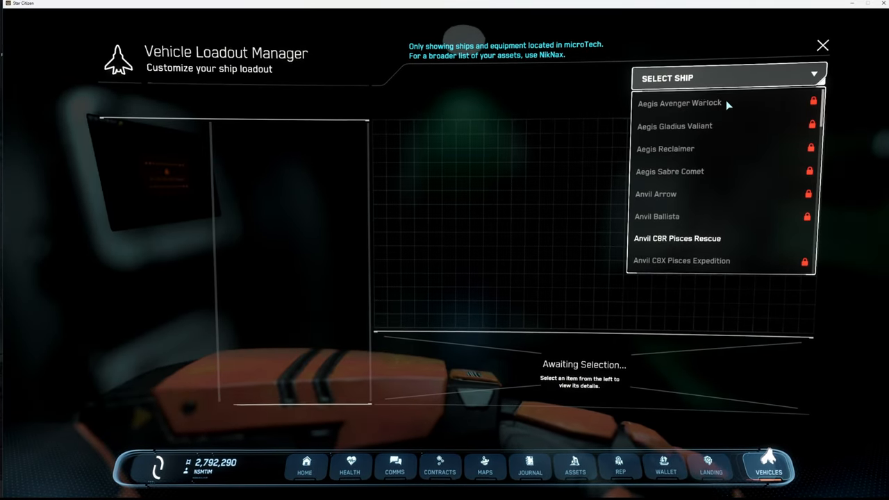
scroll(down, 3)
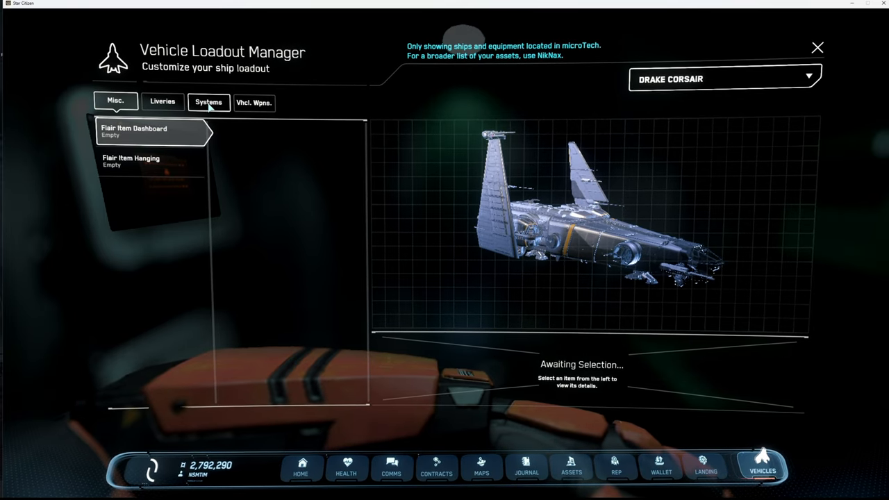
click(208, 101)
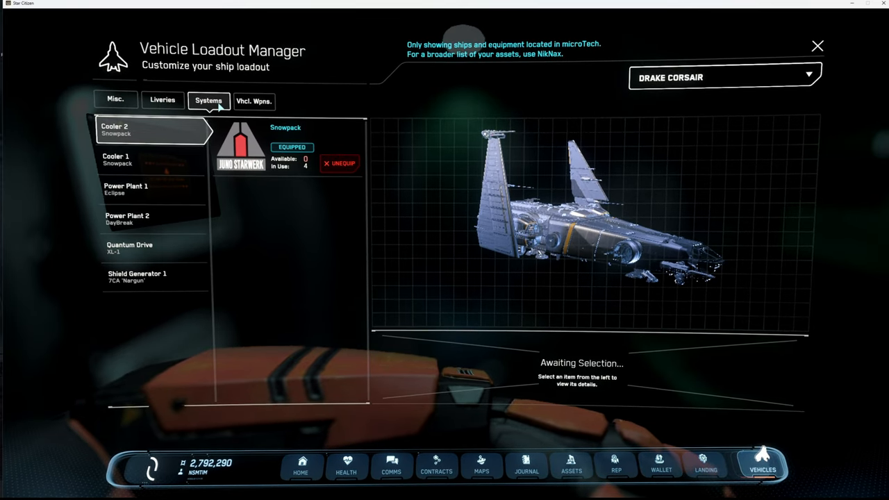
click(139, 161)
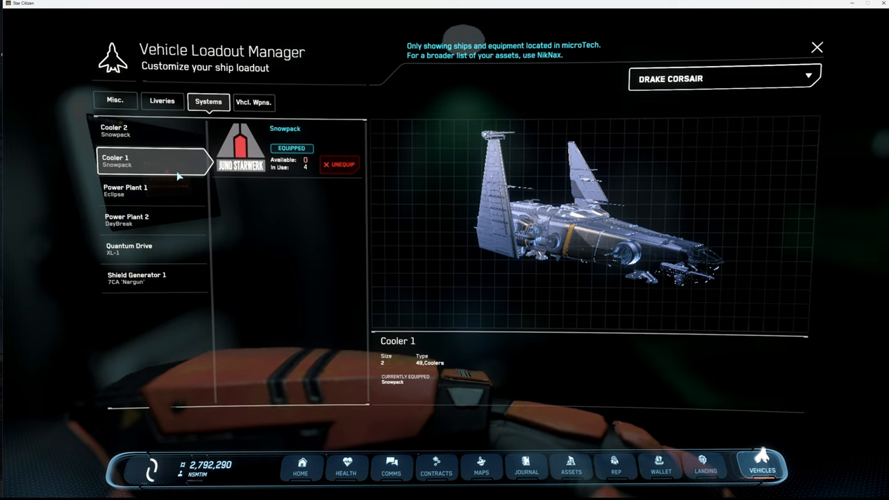
click(146, 191)
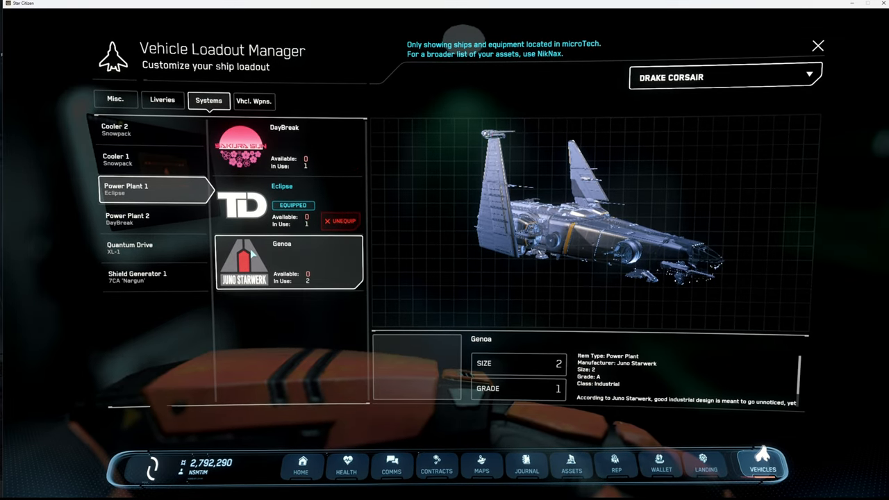
- Inspect the XL-1 quantum drive, the shield generator and the Power Plant 2 slot
click(153, 247)
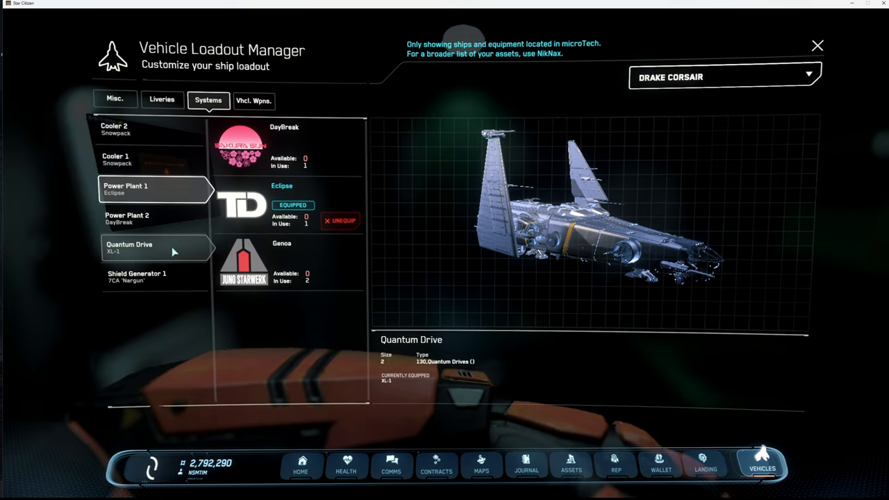
click(156, 249)
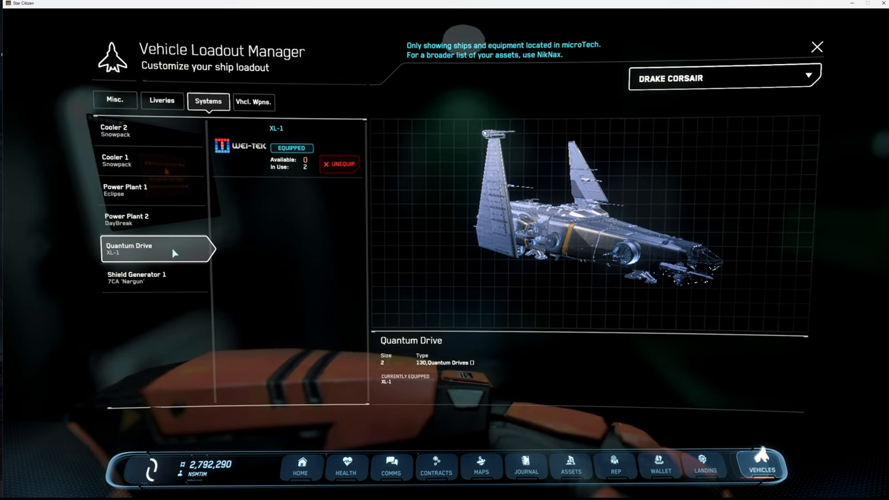
click(152, 219)
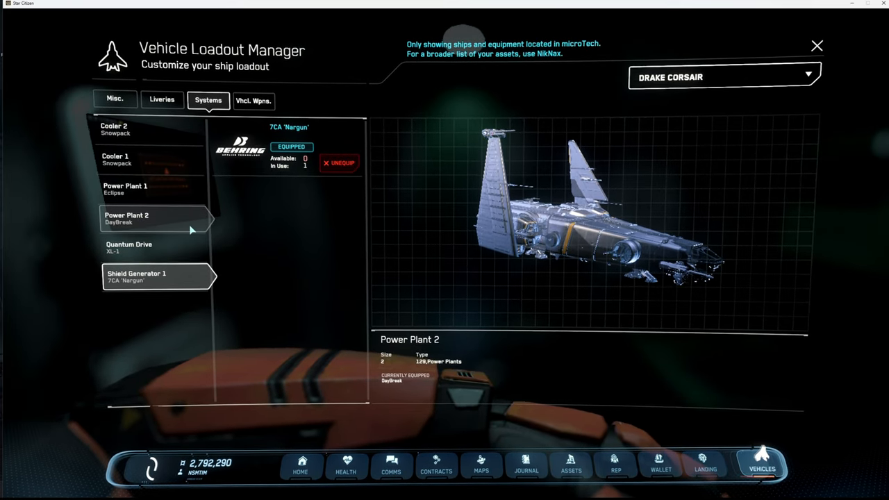
click(253, 102)
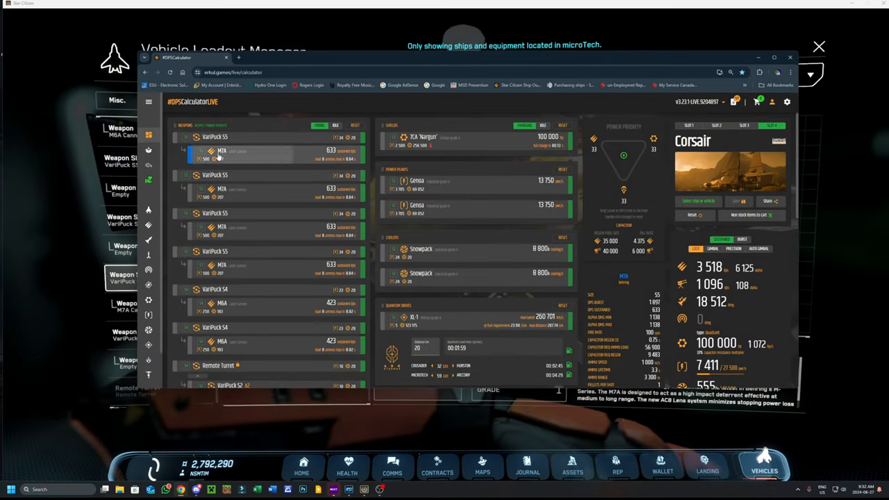
- Review the Corsair build in the Erkul DPS Calculator window
click(215, 152)
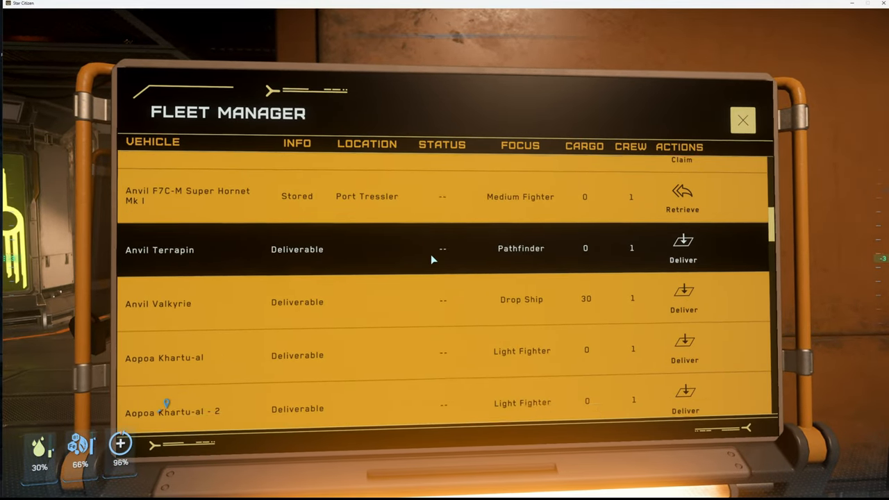
- Retrieve the Drake Corsair from the Fleet Manager list and dismiss the confirmation
scroll(down, 3)
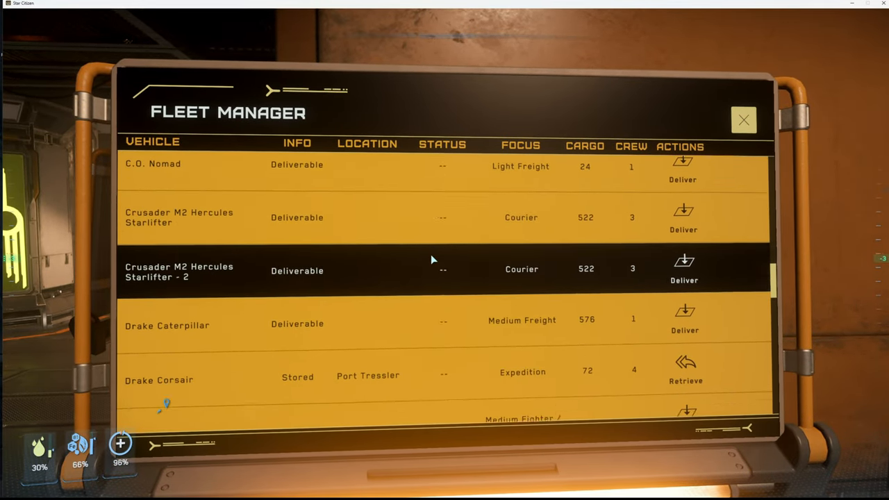
scroll(down, 3)
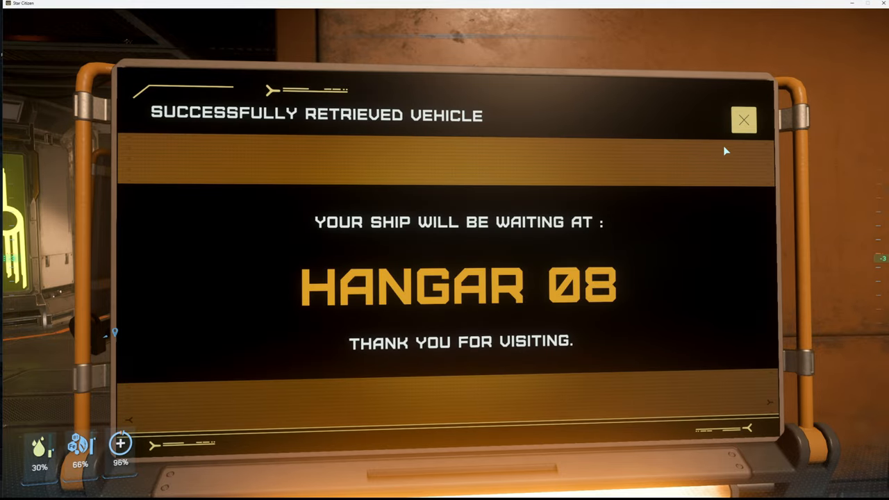
click(742, 119)
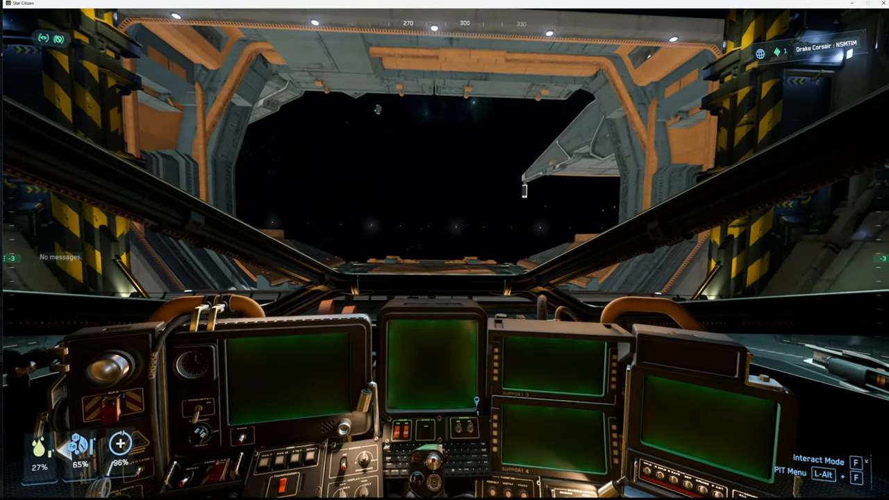
- Leave the Corsair's pilot seat
key(u)
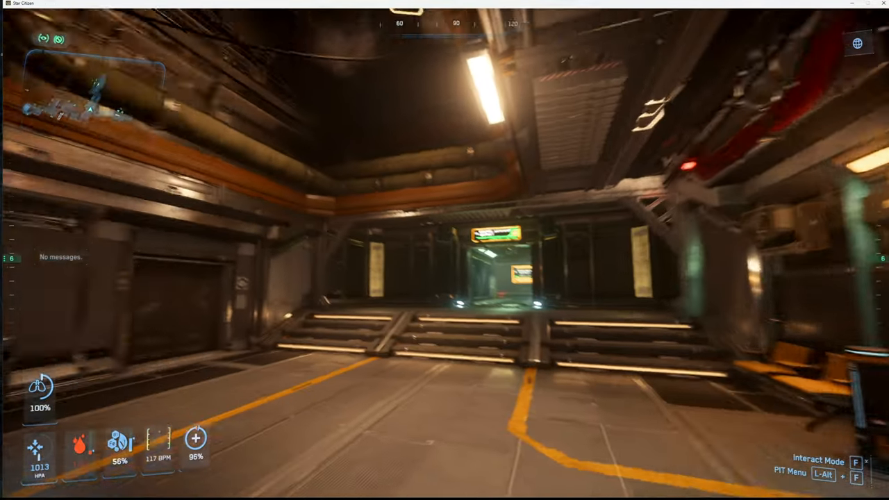
mouse_move(444, 250)
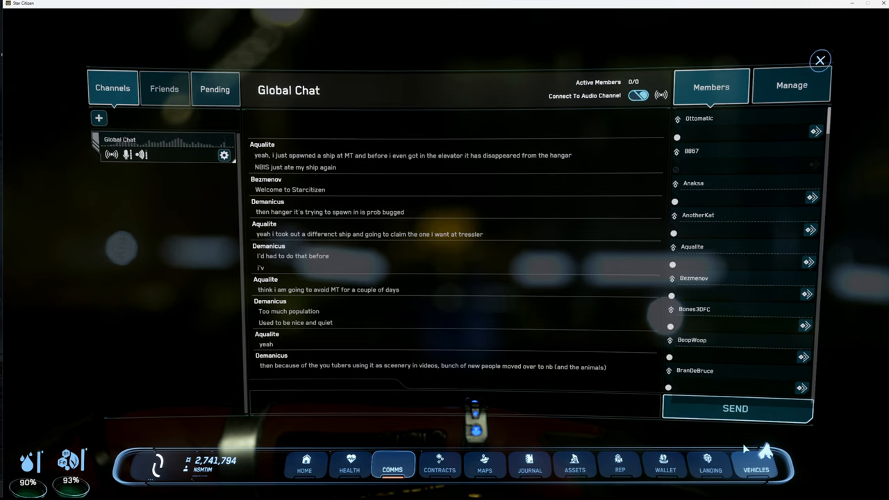
- Show the Corsair in the Vehicle Loadout Manager, close it and bring it up again
click(766, 466)
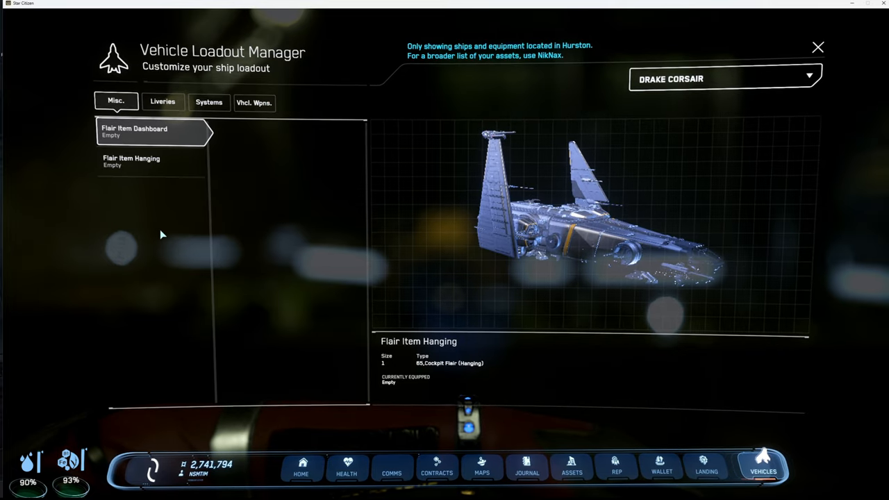
click(255, 103)
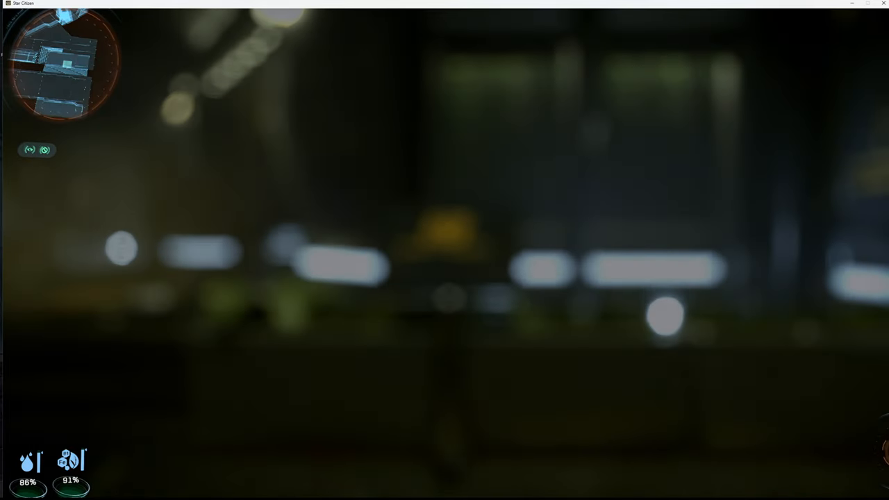
click(763, 465)
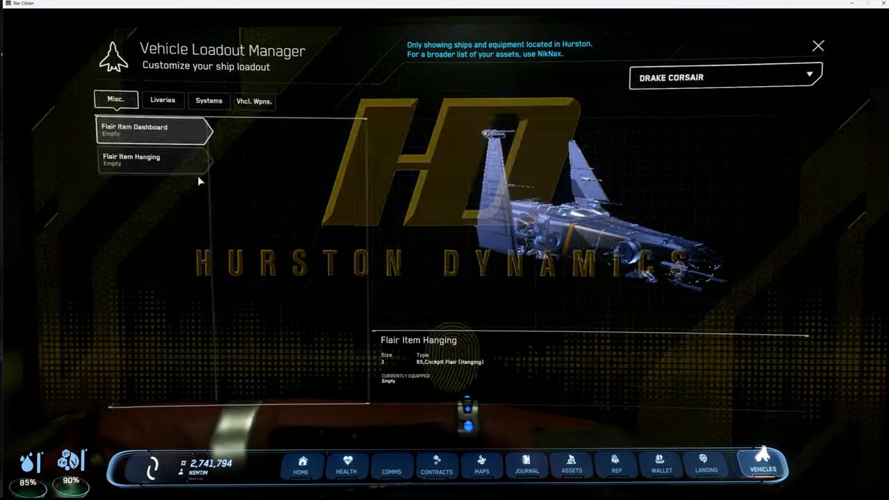
click(252, 102)
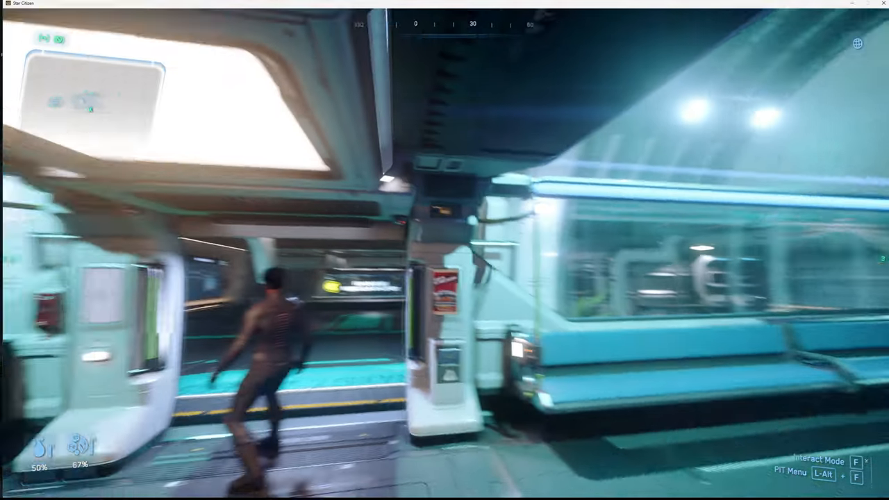
mouse_move(444, 250)
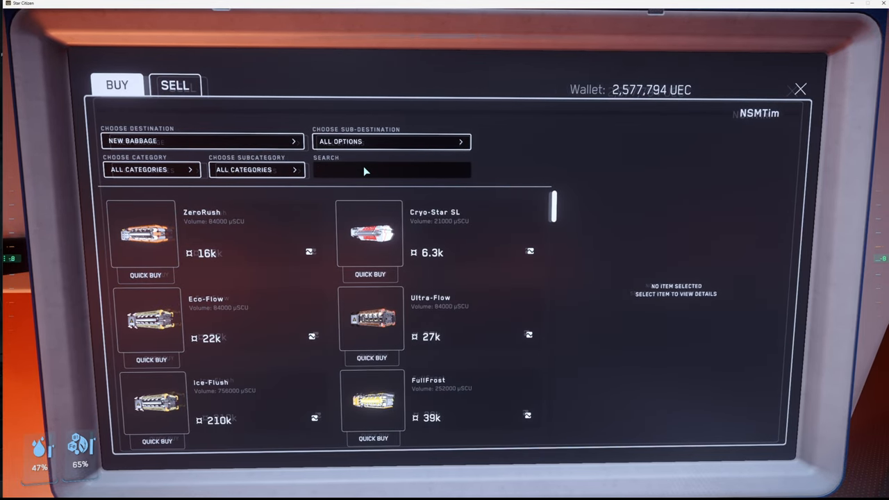
- Filter the shop listing to Systems, Power Plants
text(gel)
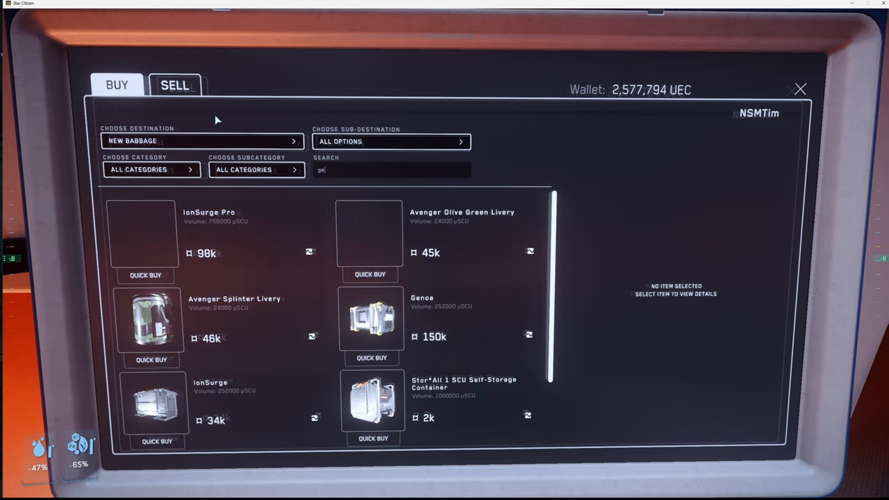
click(151, 169)
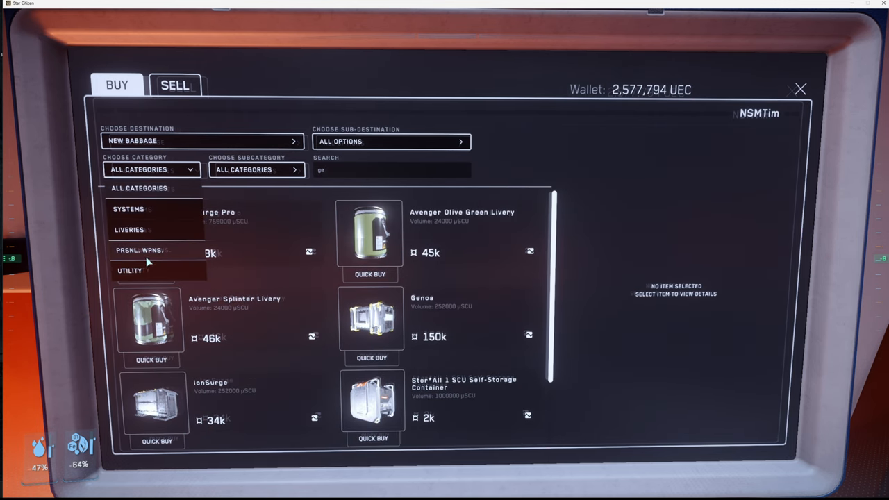
click(128, 208)
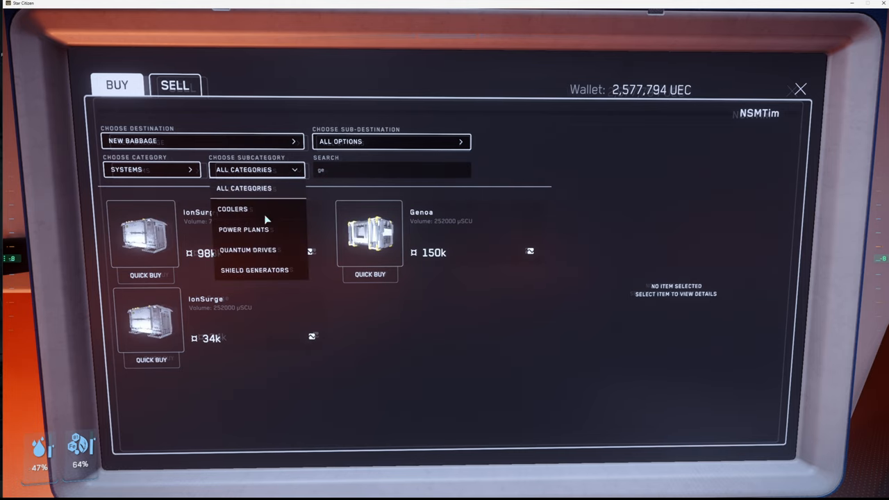
click(243, 229)
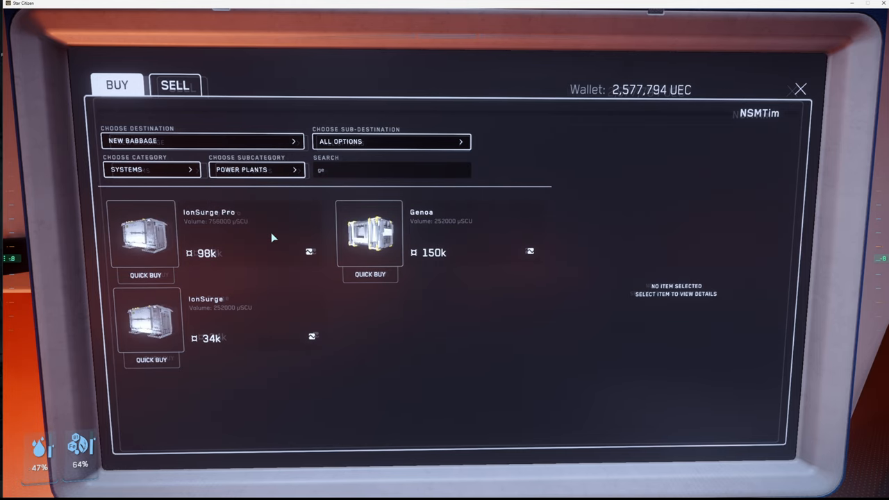
- Buy two Genoa power plants and acknowledge the completed transaction
click(369, 233)
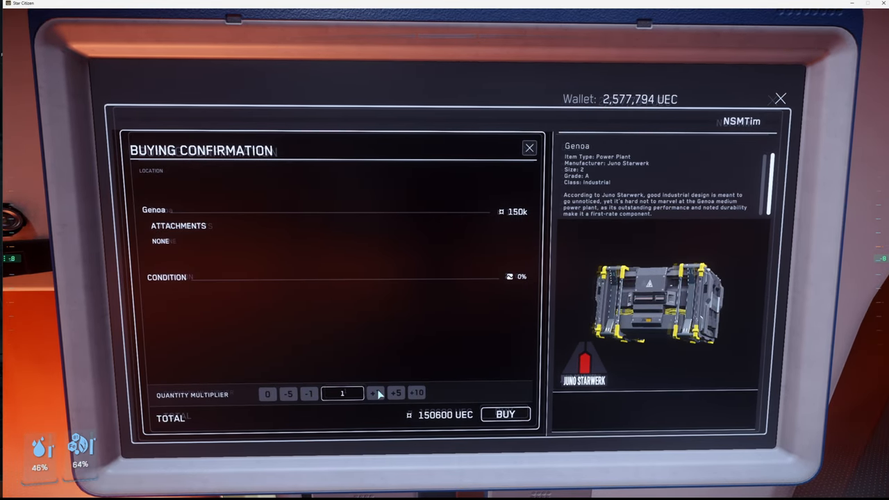
click(375, 393)
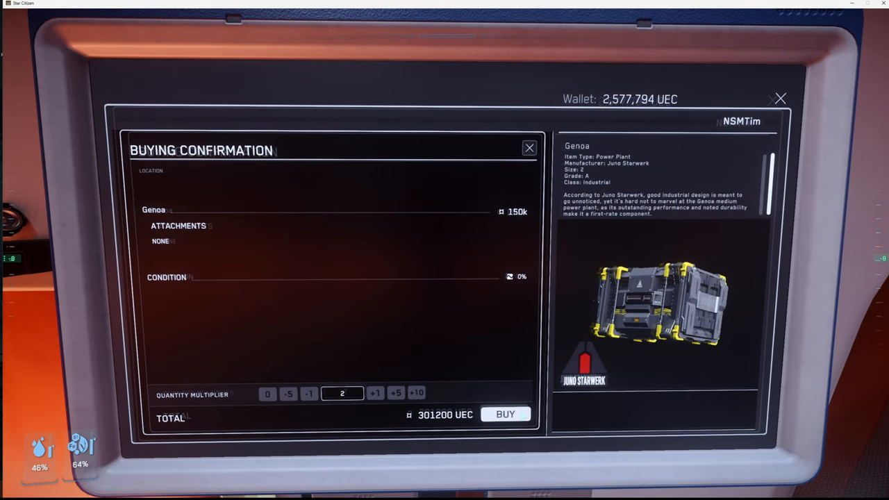
click(506, 414)
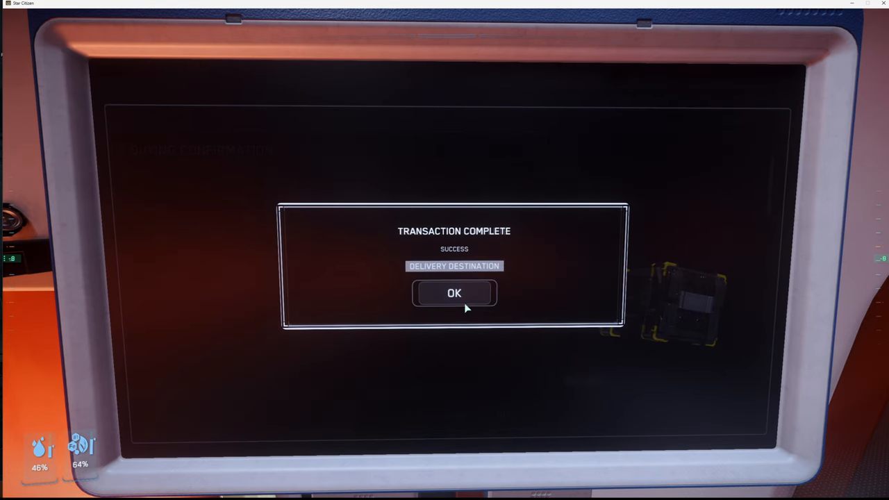
click(454, 292)
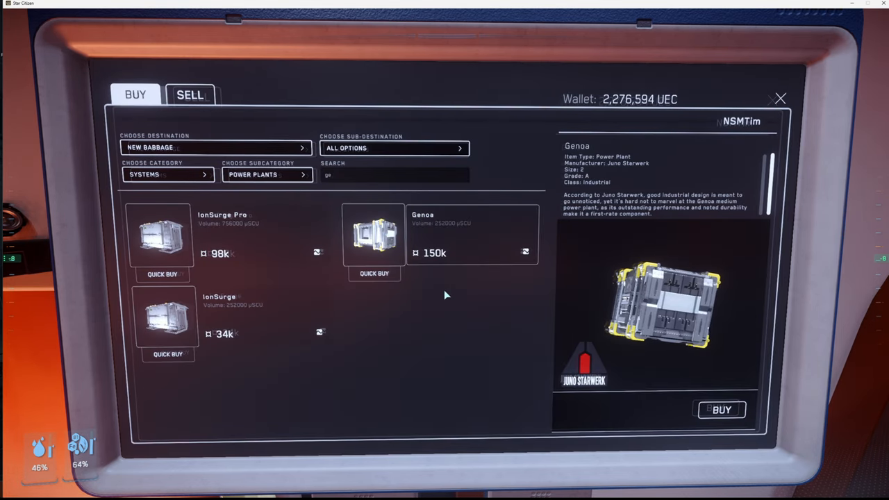
- Load the Drake Corsair's Systems loadout in the Vehicle Loadout Manager
click(766, 464)
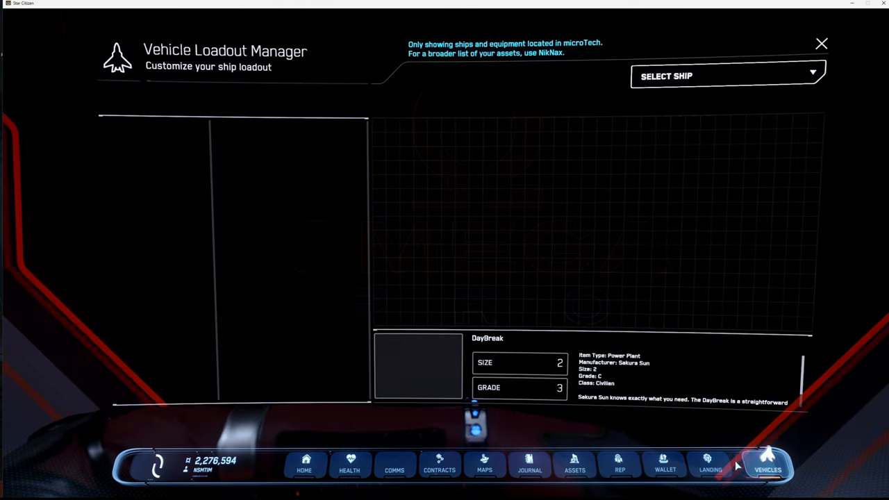
click(725, 75)
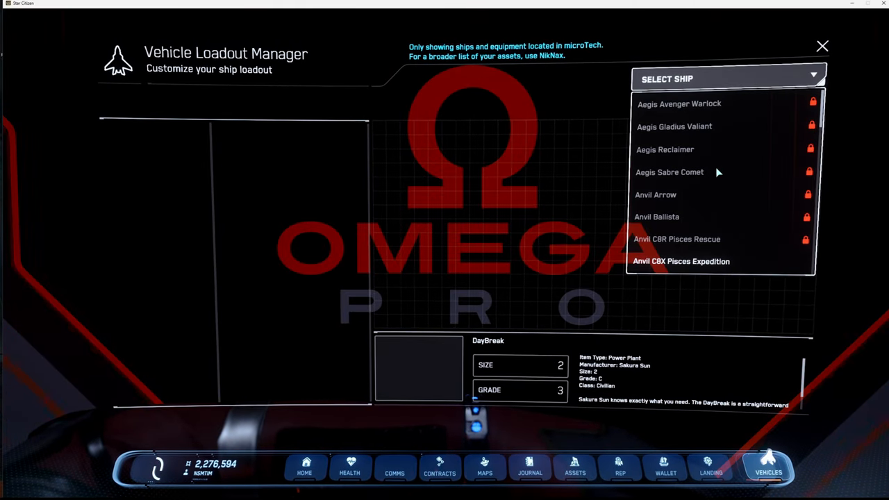
scroll(down, 3)
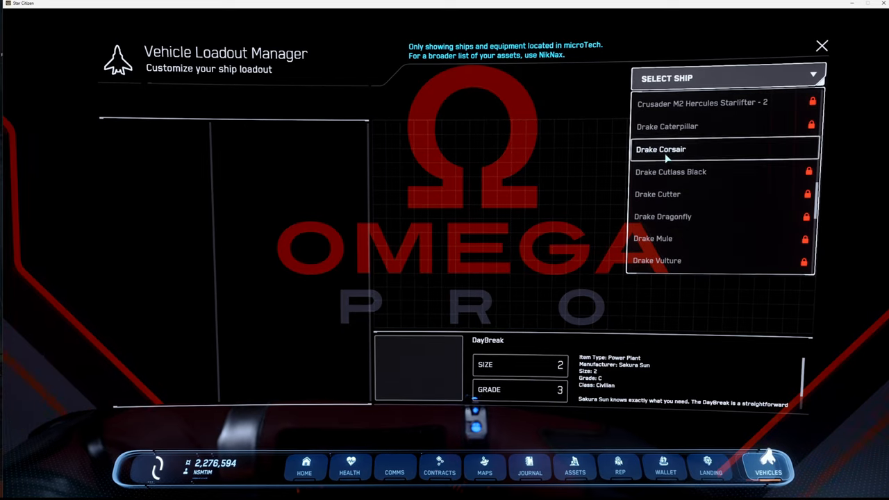
click(661, 150)
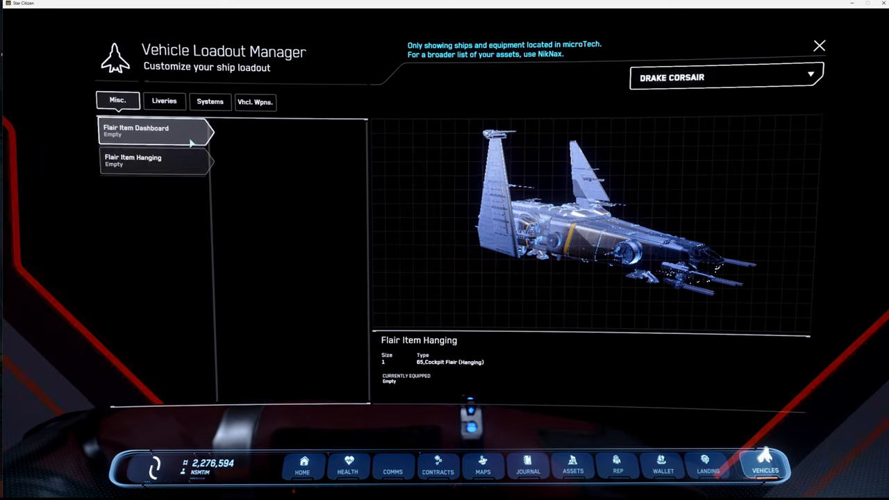
click(210, 102)
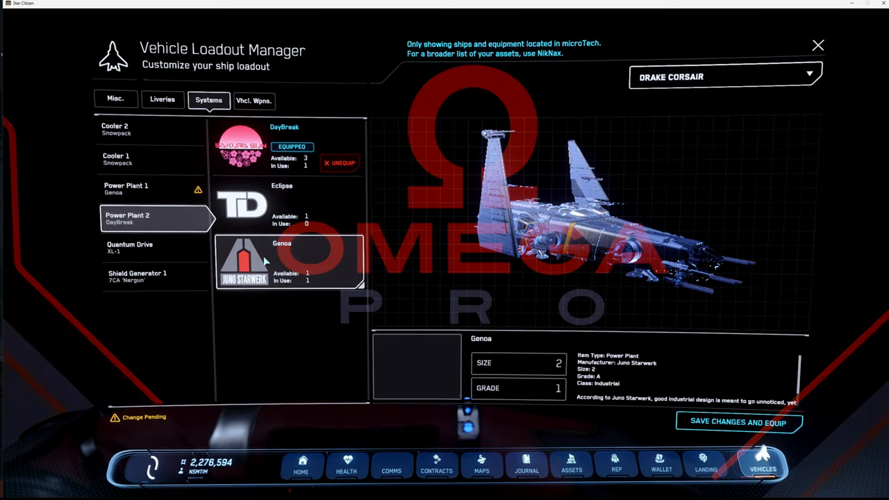
- Equip a Genoa in the Power Plant 2 slot and check the cooler options
click(137, 278)
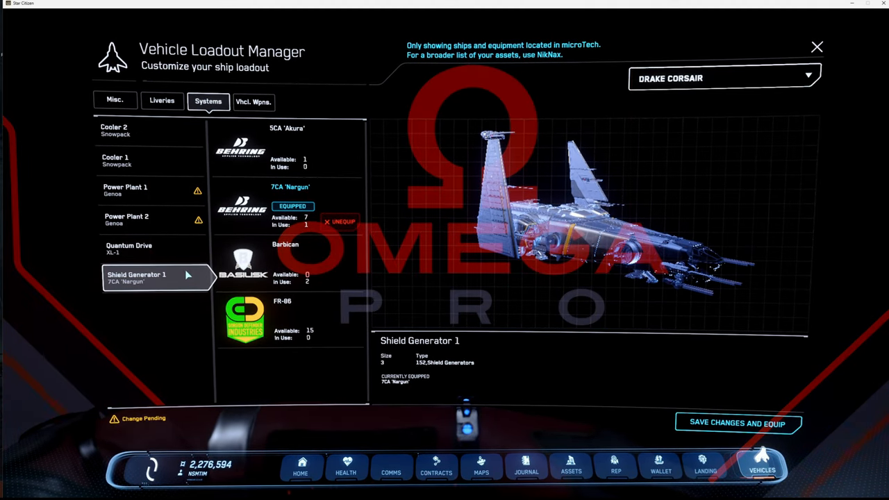
click(128, 131)
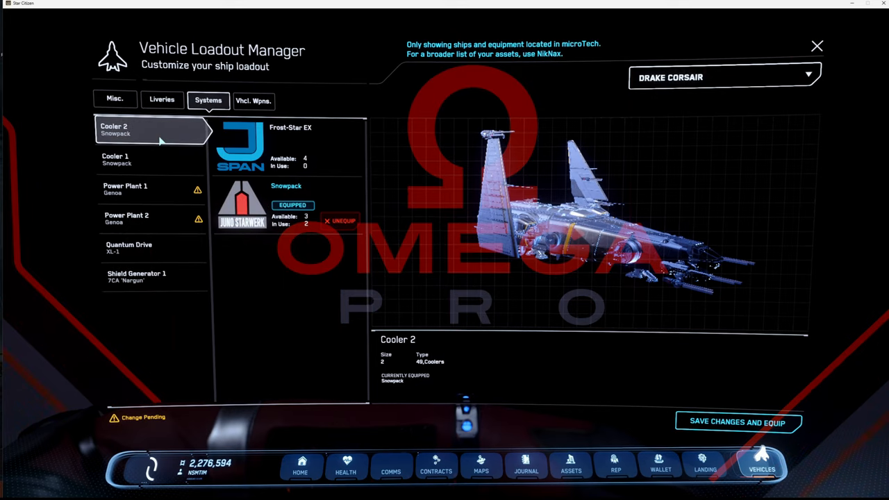
click(139, 189)
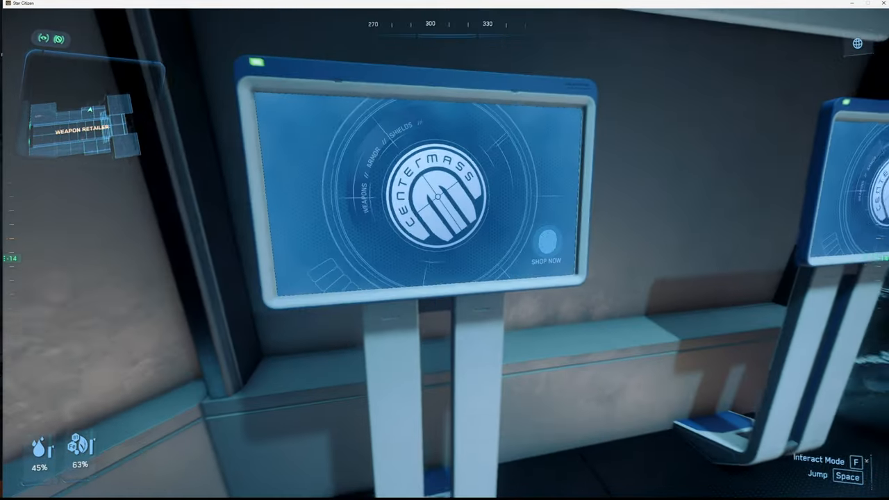
- Start using the Centermass shop terminal
click(547, 241)
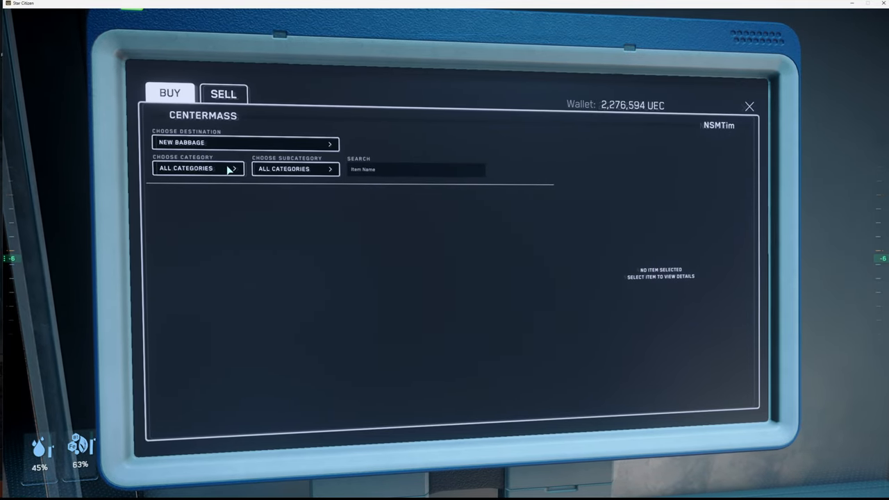
- Filter the Centermass listing to Missile Racks and browse the list
click(197, 169)
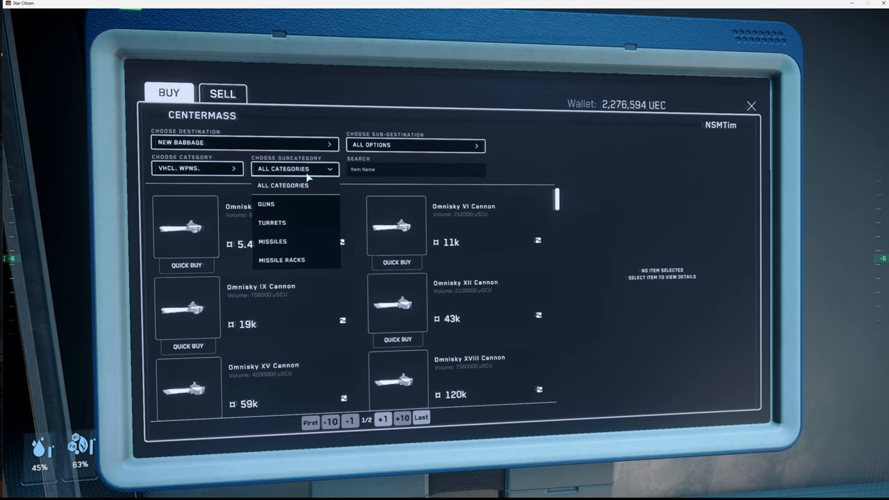
mouse_move(299, 232)
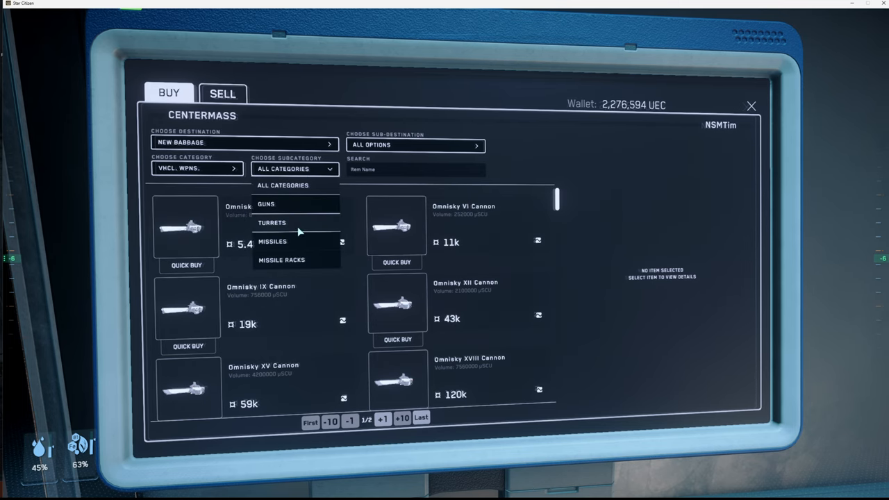
click(281, 259)
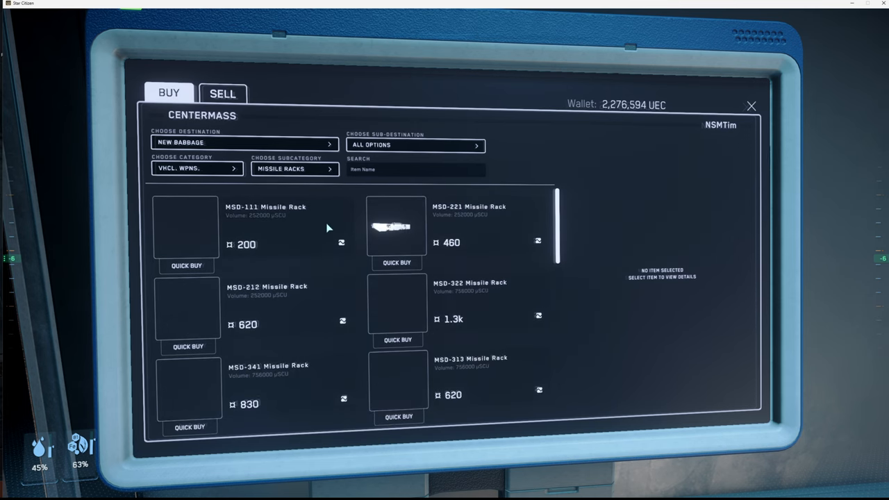
scroll(down, 3)
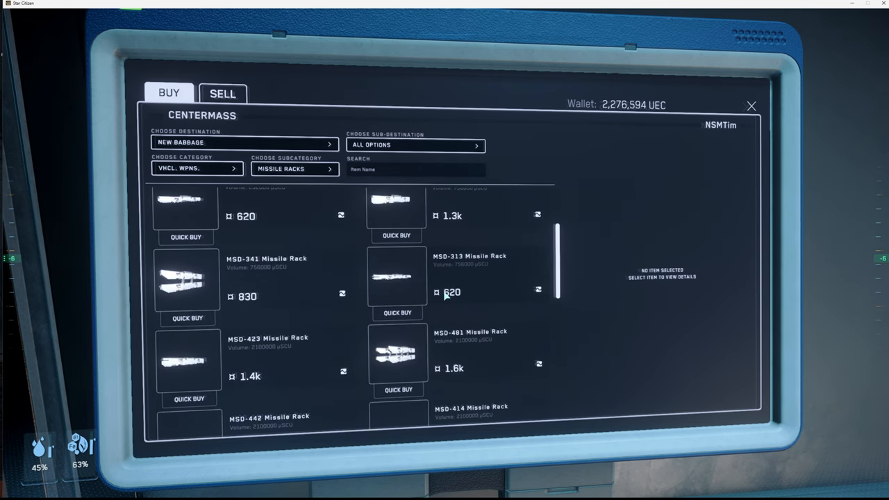
scroll(down, 3)
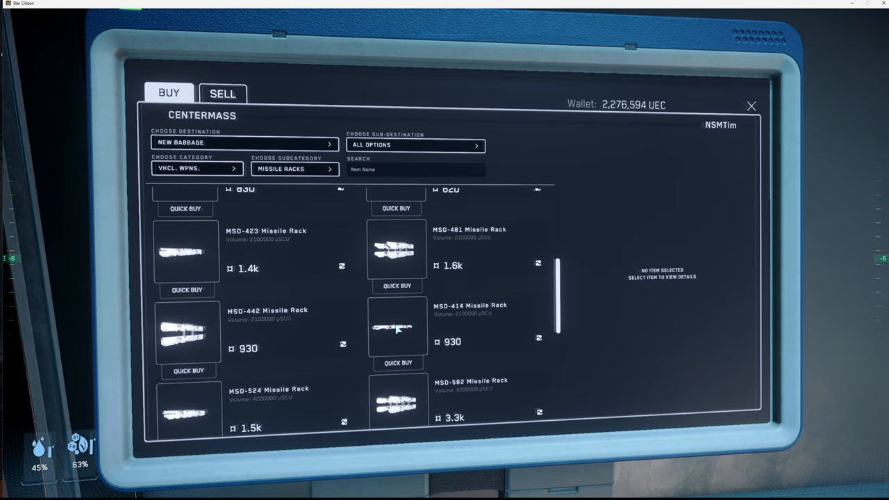
- View the MSD-414 Missile Rack's details and buy dialog, then return to the listing
click(395, 326)
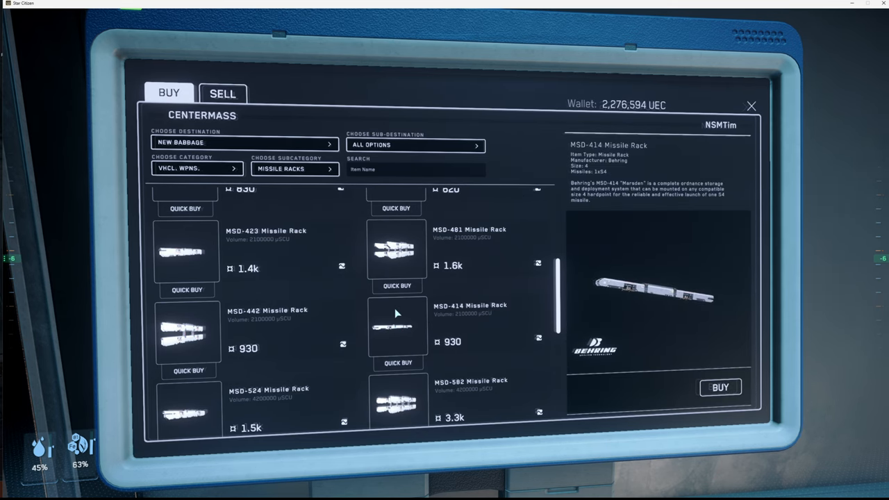
click(397, 363)
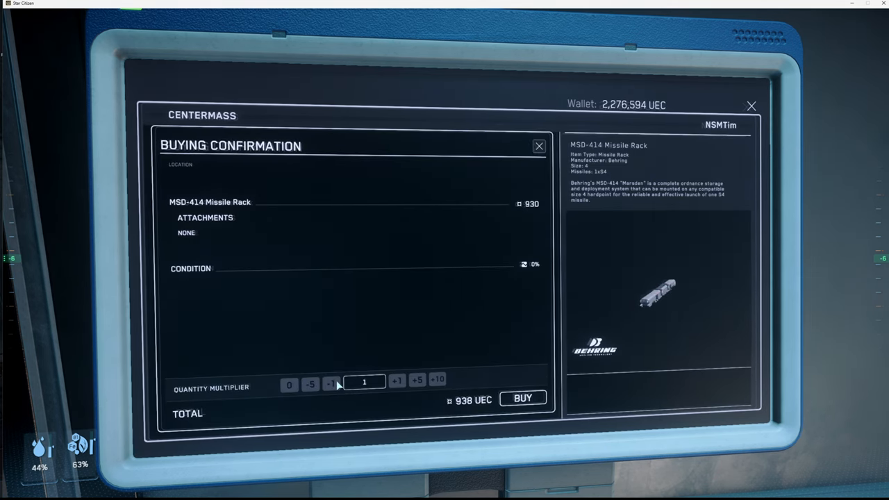
click(522, 397)
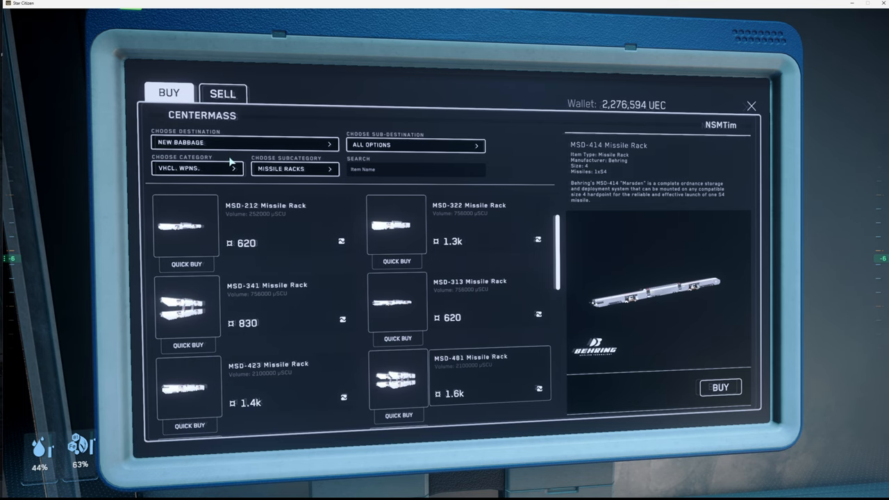
click(294, 169)
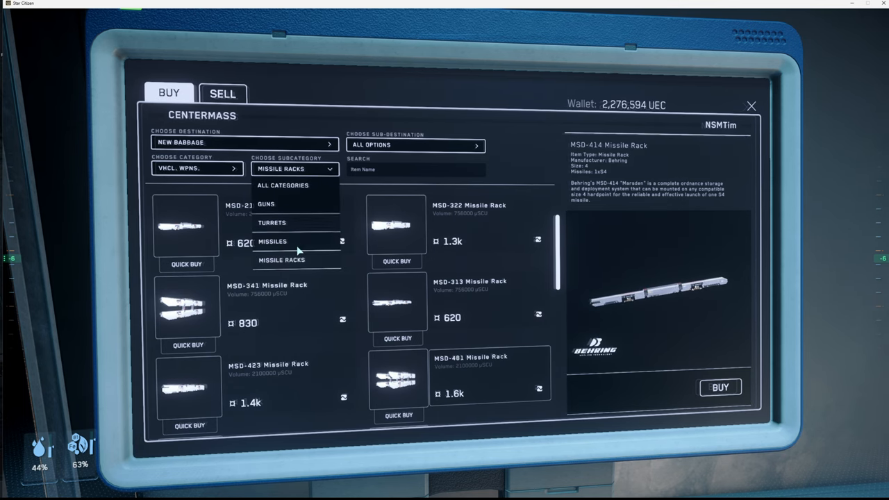
- Switch the listing to Missiles and select the 'Chaos' III Missile for purchase
click(272, 241)
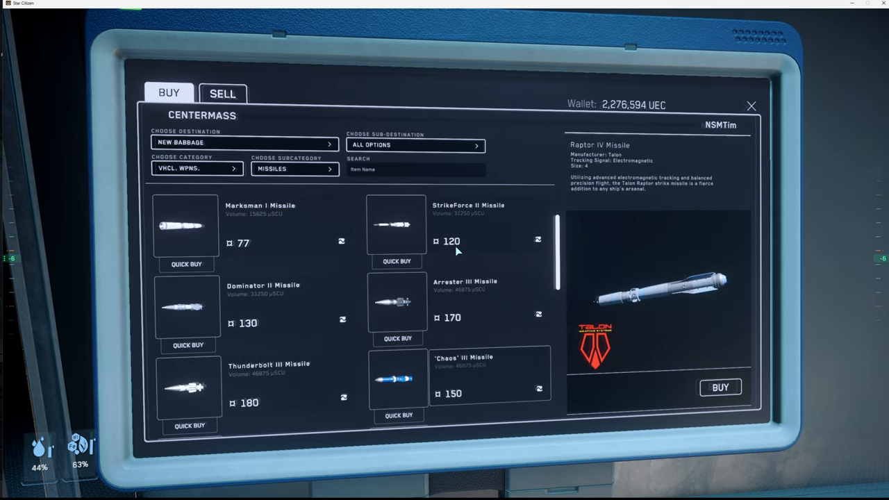
scroll(down, 3)
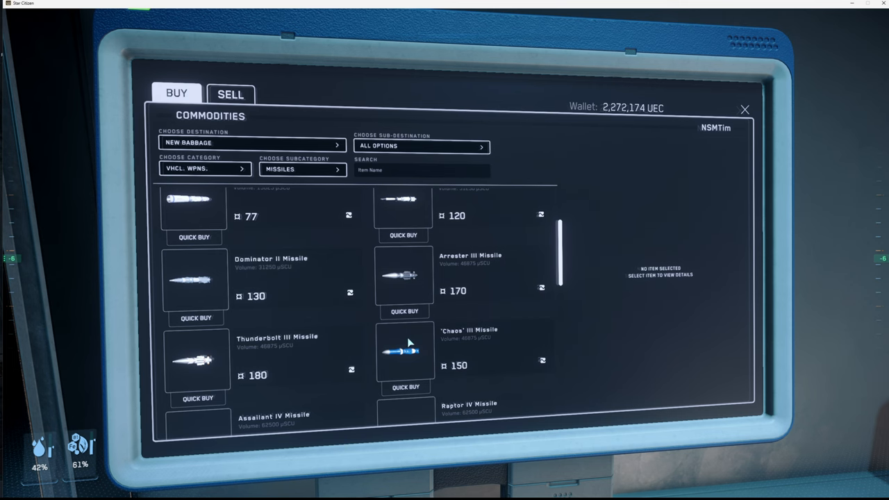
click(405, 386)
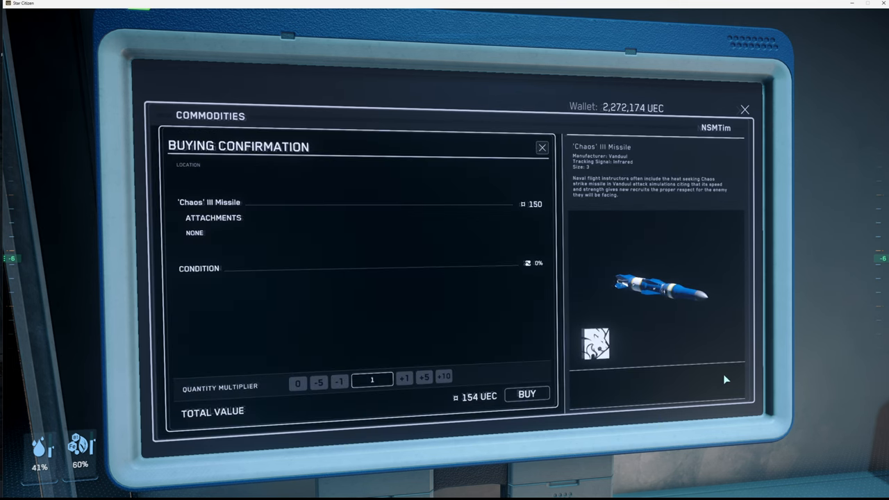
- Buy twelve 'Chaos' III missiles for 1848 UEC and acknowledge the transaction
click(443, 378)
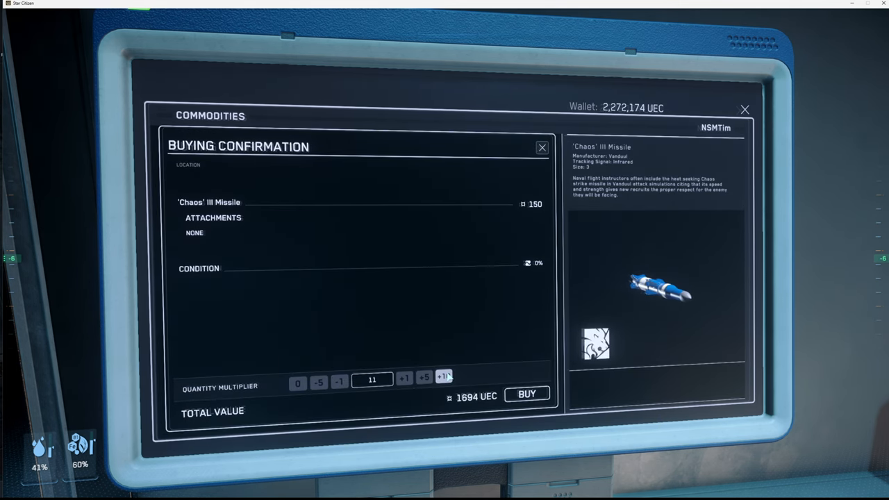
click(404, 380)
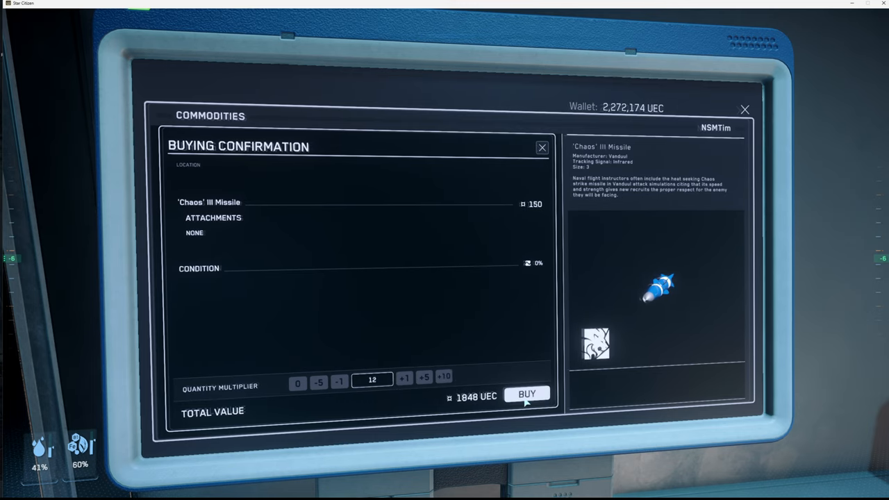
click(527, 394)
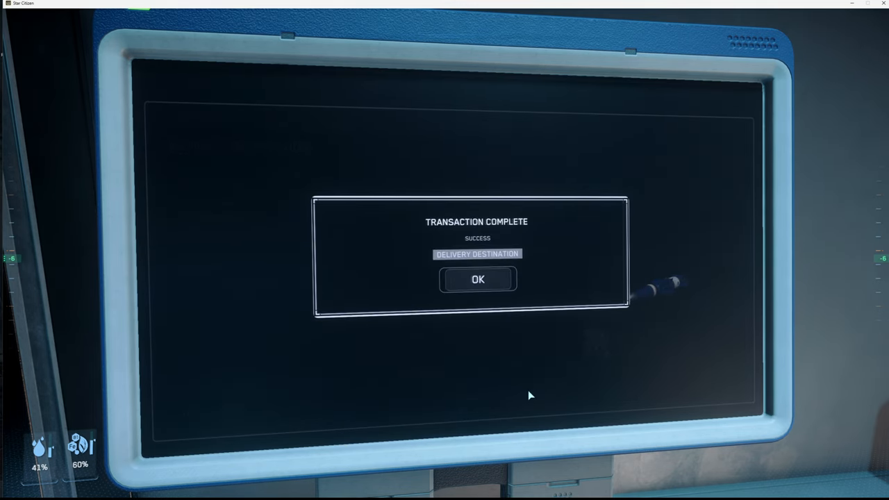
click(478, 279)
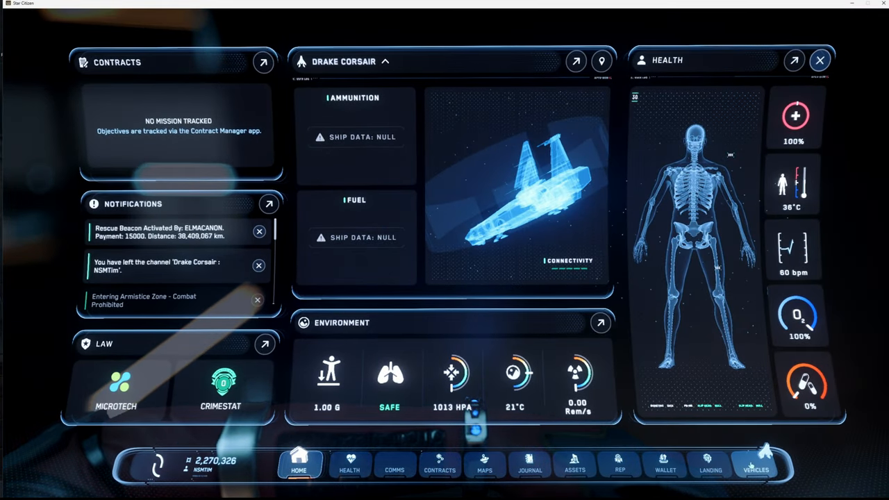
- Equip 'Chaos' III Missiles into the Corsair's empty missile slots in the Vhcl. Wpns. loadout
click(755, 465)
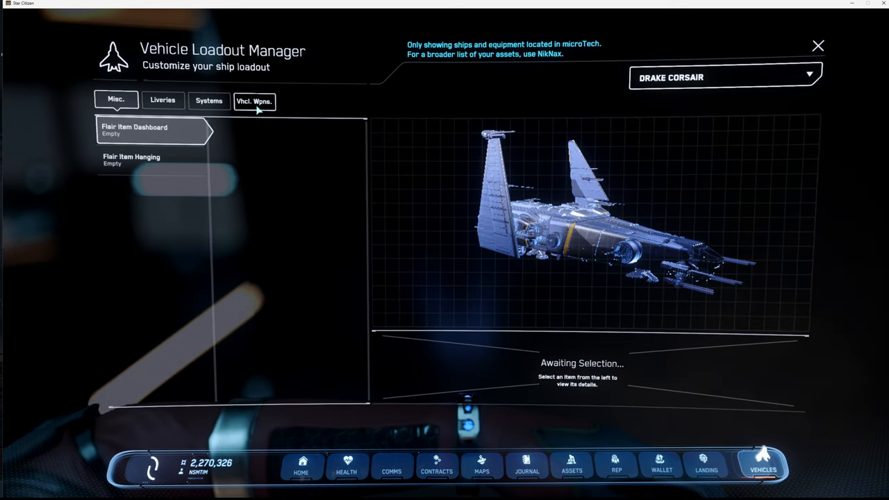
click(254, 101)
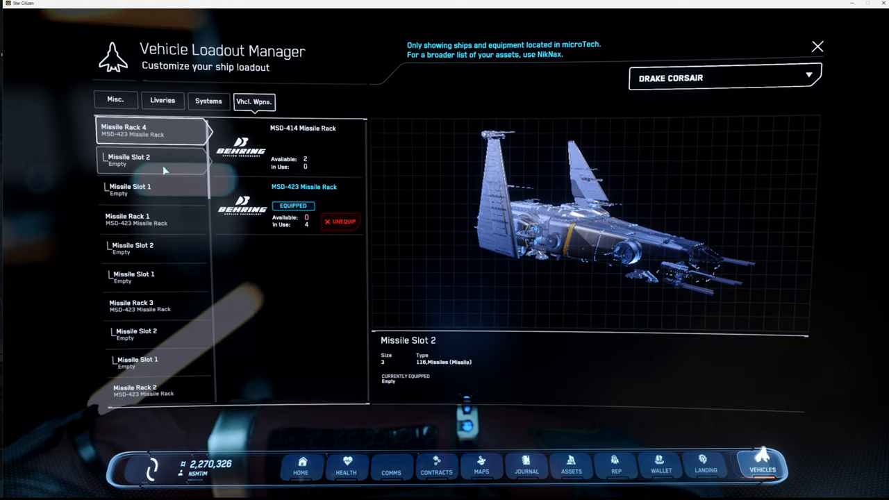
click(152, 162)
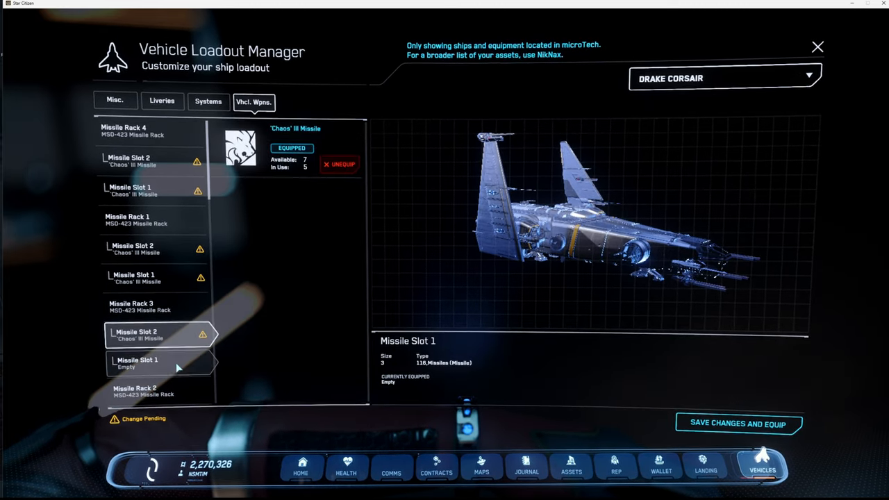
click(160, 362)
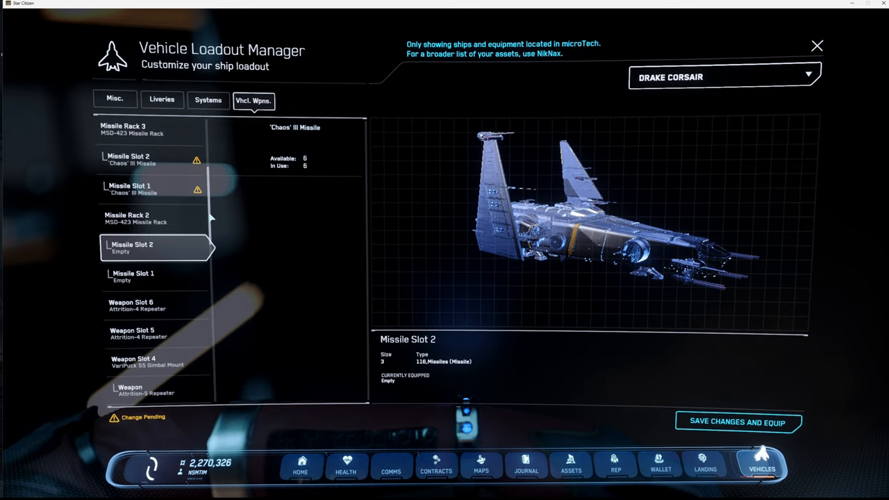
click(139, 278)
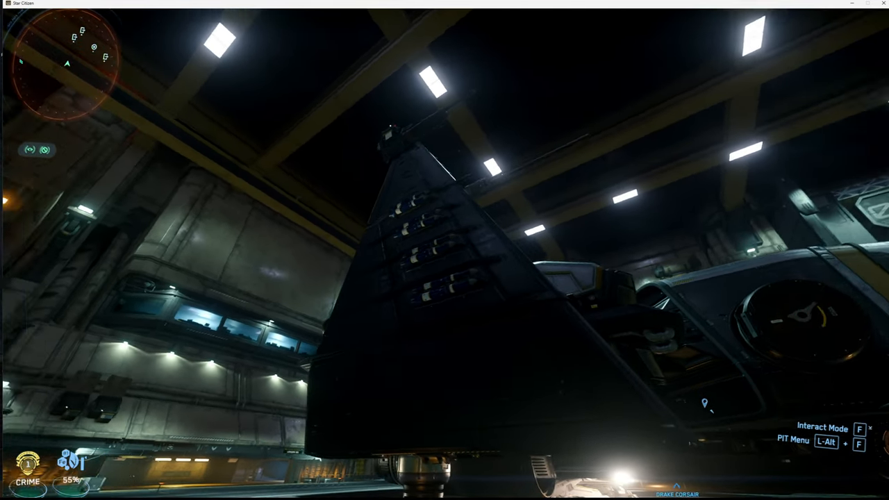
mouse_move(444, 250)
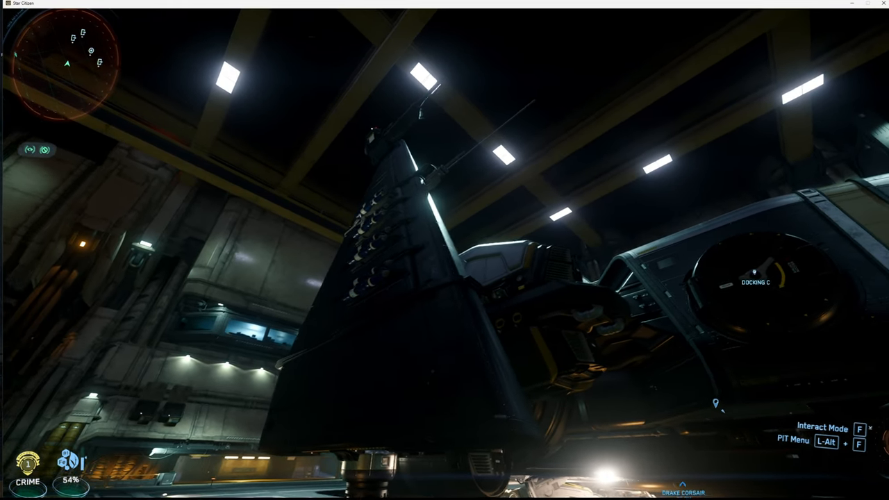